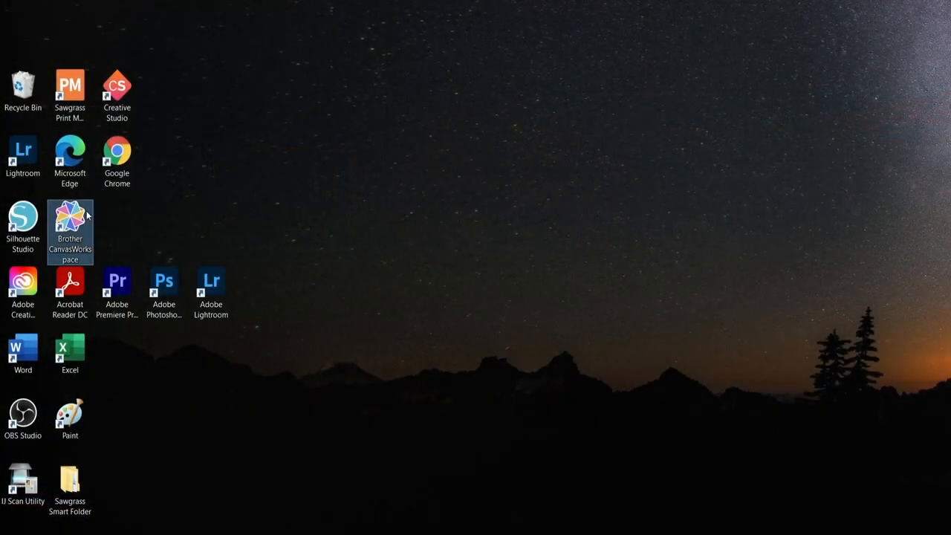
Step: Launch CanvasWorkspace from the desktop and log in to the website with the account password
{"action": "double_click", "coordinate": [69, 217]}
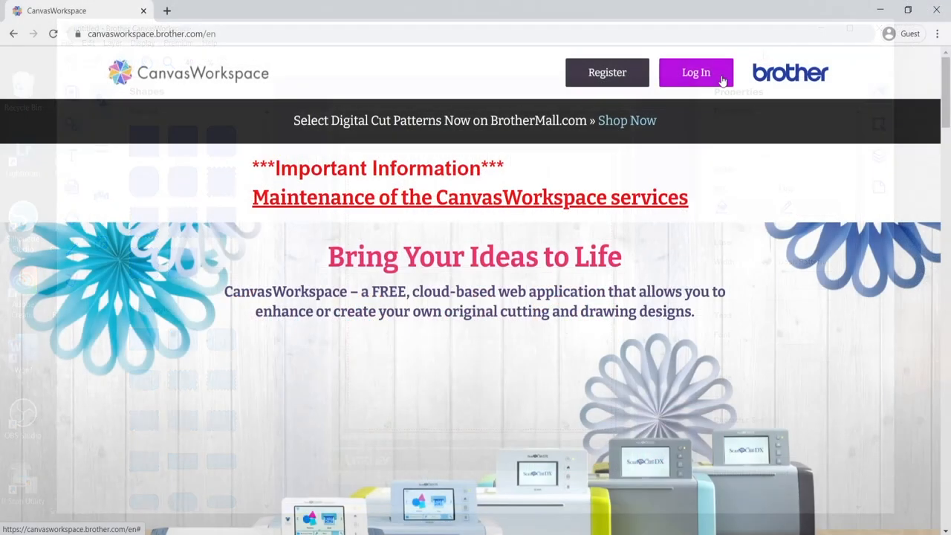
{"action": "left_click", "coordinate": [696, 72]}
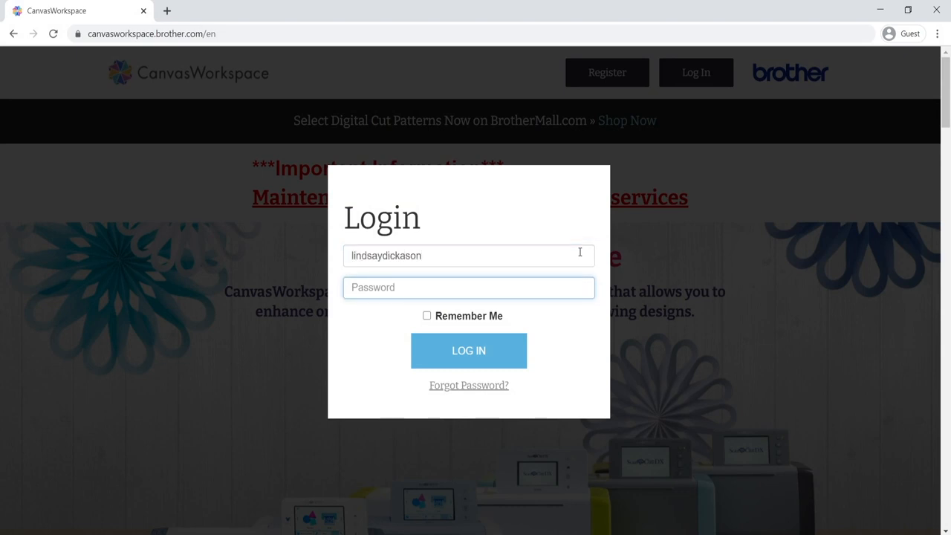
{"action": "left_click", "coordinate": [468, 351]}
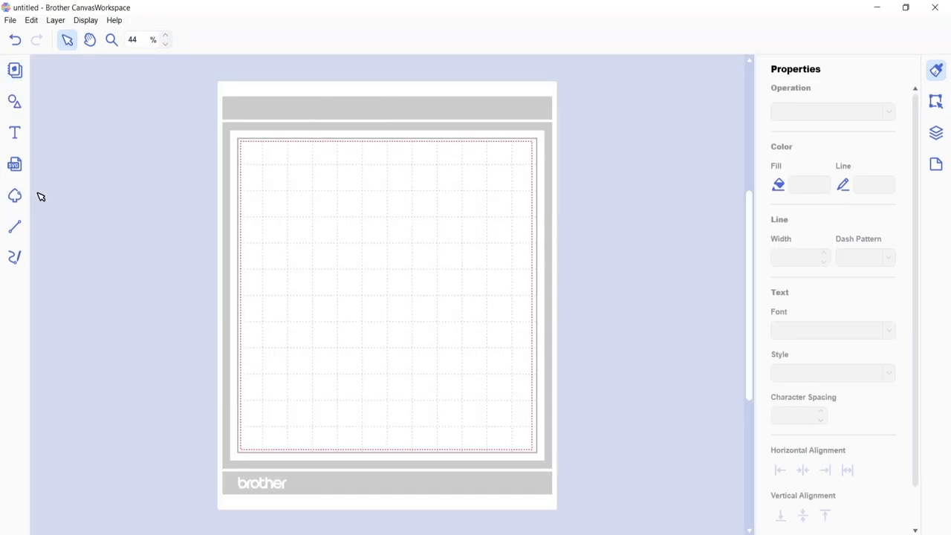
{"action": "mouse_move", "coordinate": [175, 283]}
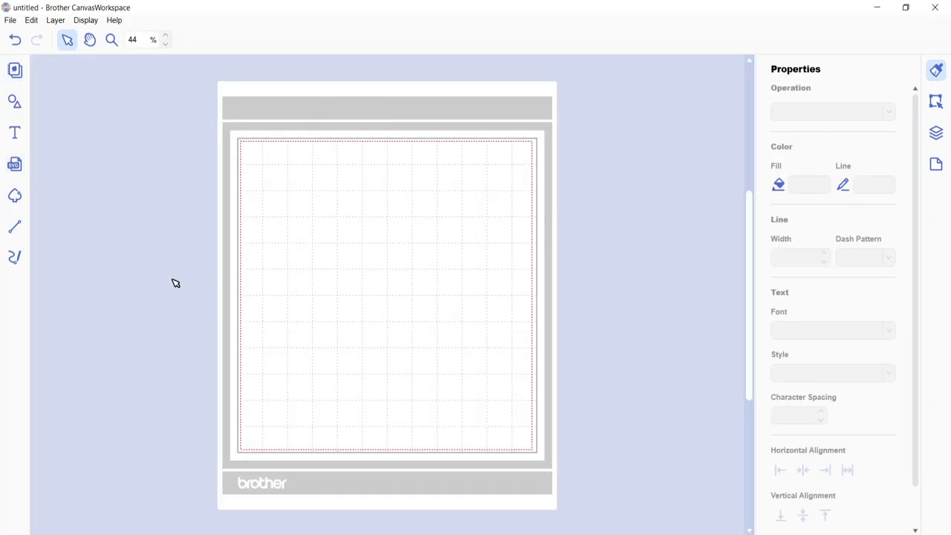
{"action": "mouse_move", "coordinate": [14, 163]}
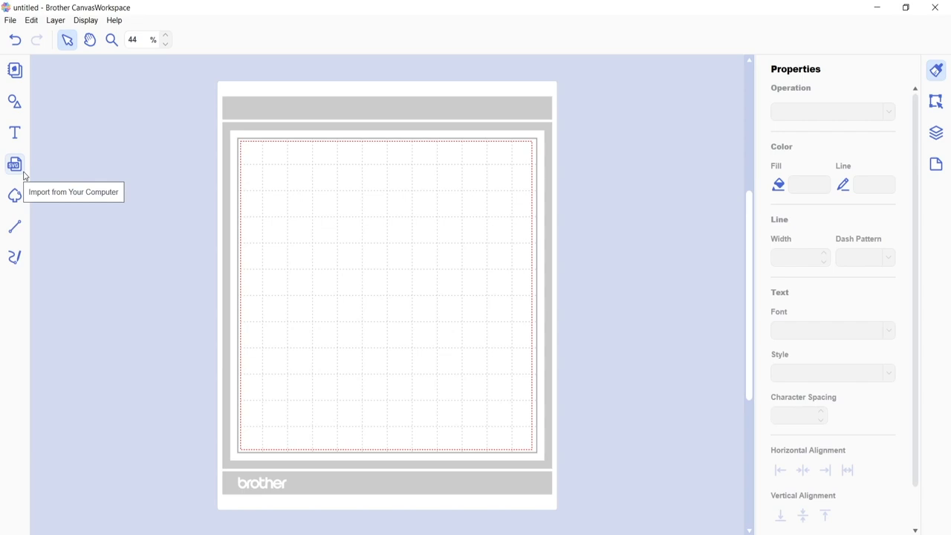
Step: Import 10x36greenplantfarmhouseneutralfrontporch.jpg onto the mat and zoom in
{"action": "left_click", "coordinate": [15, 161]}
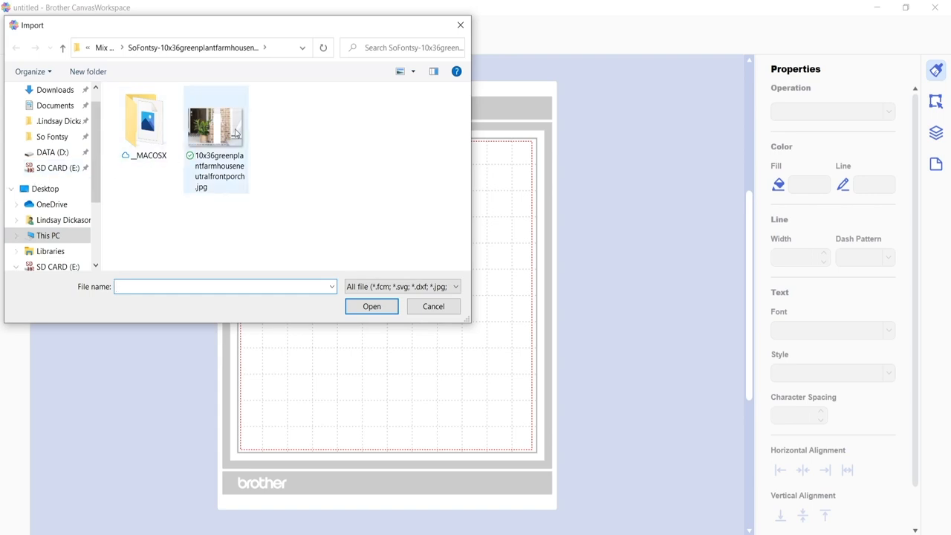
{"action": "left_click", "coordinate": [216, 123]}
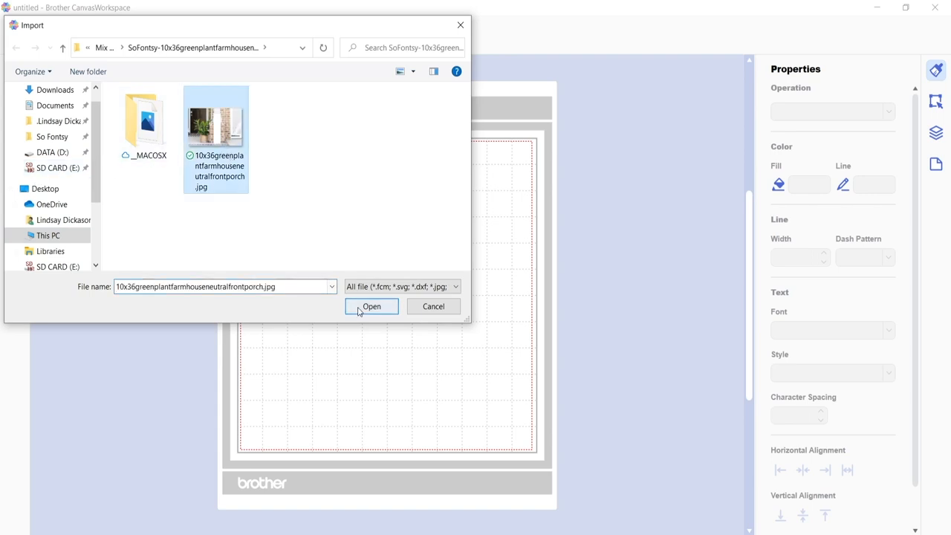
{"action": "left_click", "coordinate": [370, 306]}
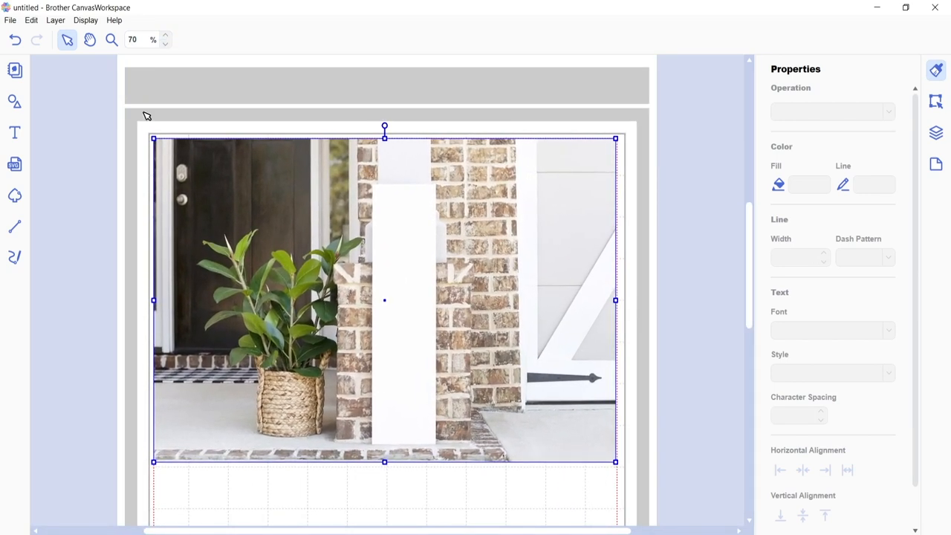
{"action": "left_click", "coordinate": [167, 36]}
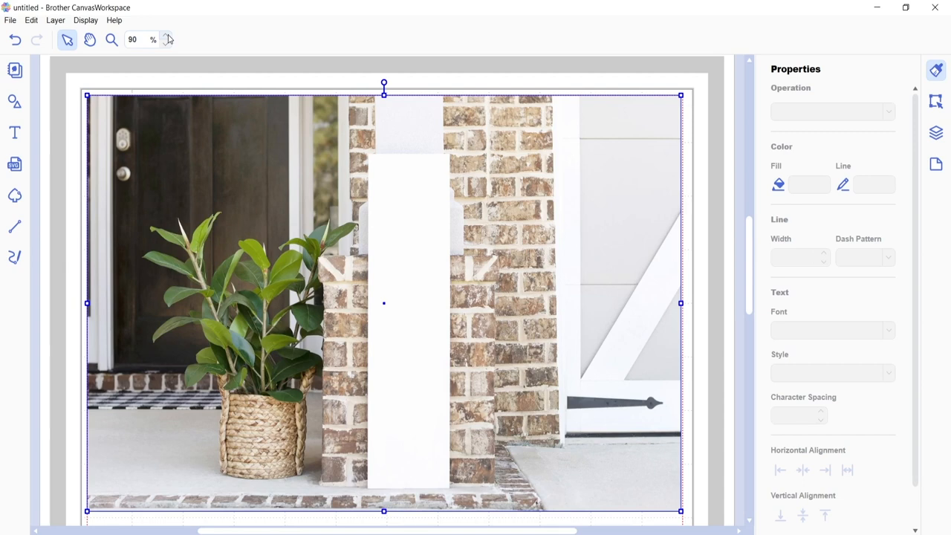
{"action": "mouse_move", "coordinate": [14, 162]}
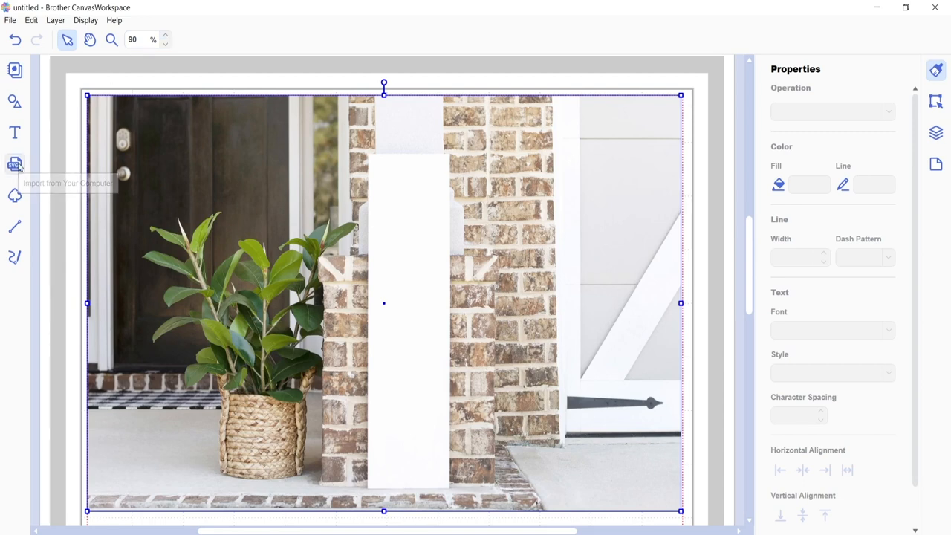
Step: Import the sign SVG from the SoFontsy-Welcome-To-Our-Home folder over the photo
{"action": "left_click", "coordinate": [14, 160]}
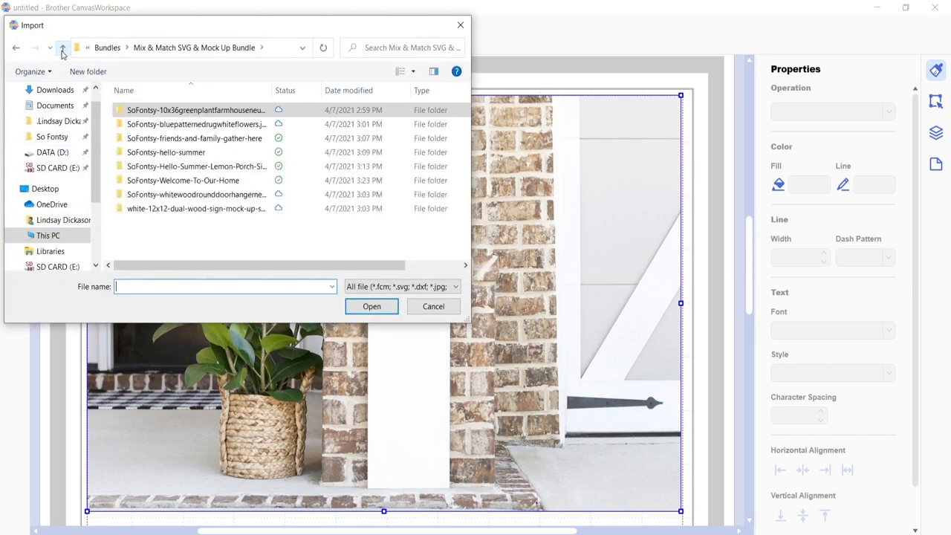
{"action": "double_click", "coordinate": [182, 179]}
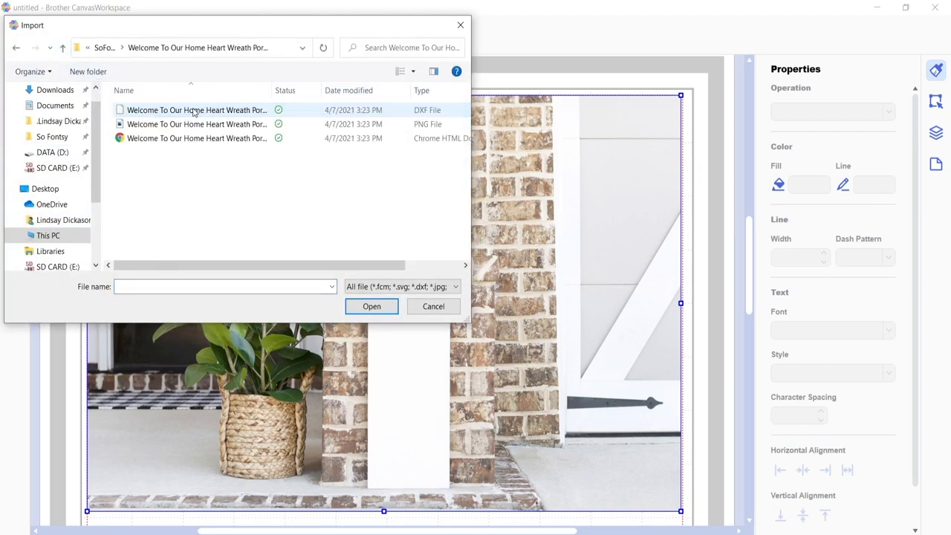
{"action": "left_click", "coordinate": [196, 138]}
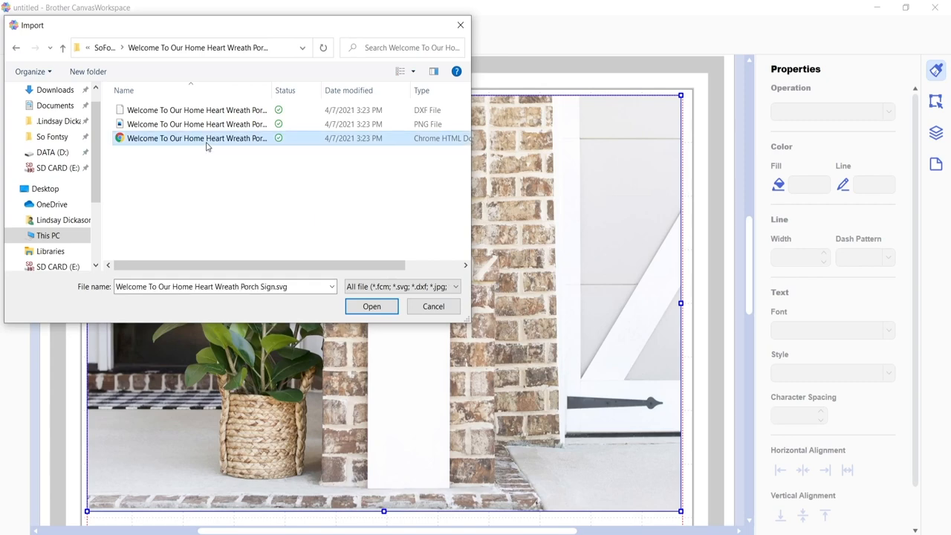
{"action": "left_click", "coordinate": [371, 306]}
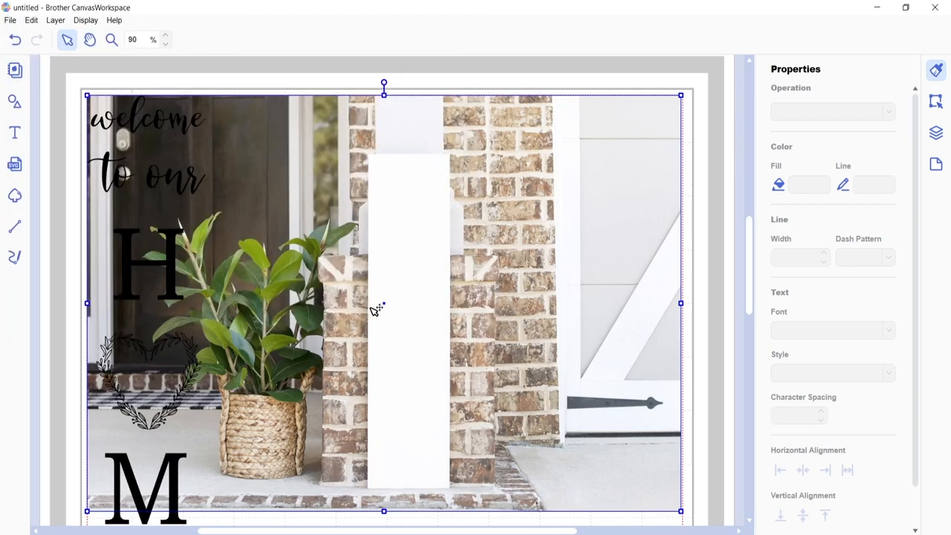
{"action": "mouse_move", "coordinate": [161, 106]}
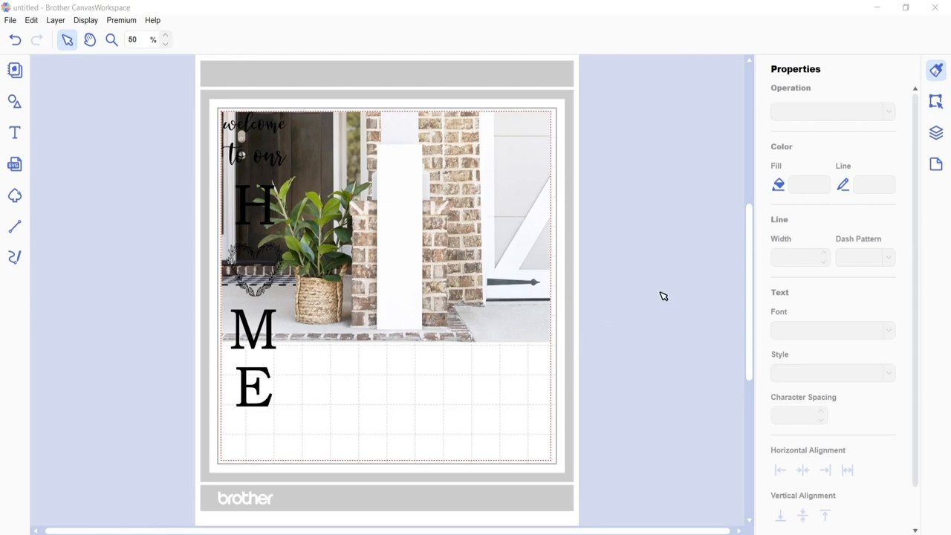
Step: Lock the IMAGE layer in the Layers panel
{"action": "left_click", "coordinate": [935, 132]}
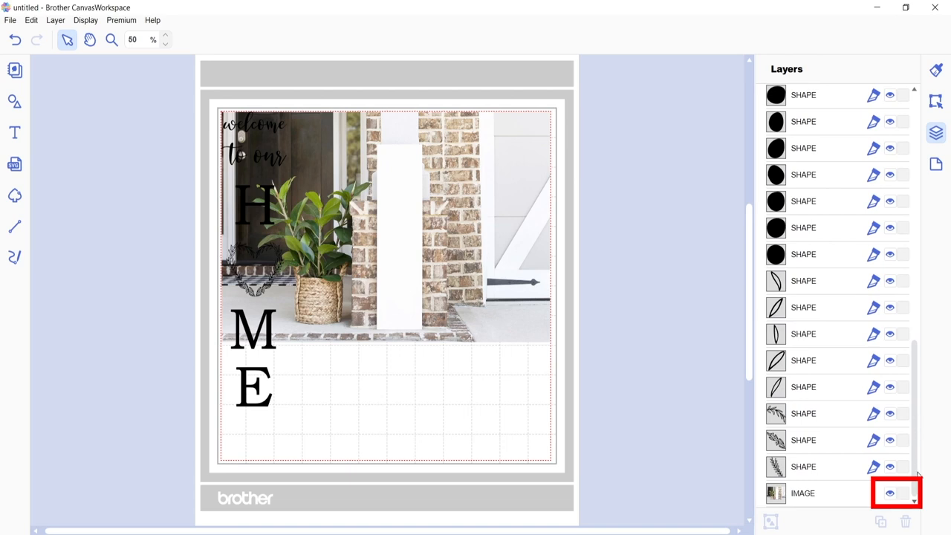
{"action": "left_click", "coordinate": [904, 493]}
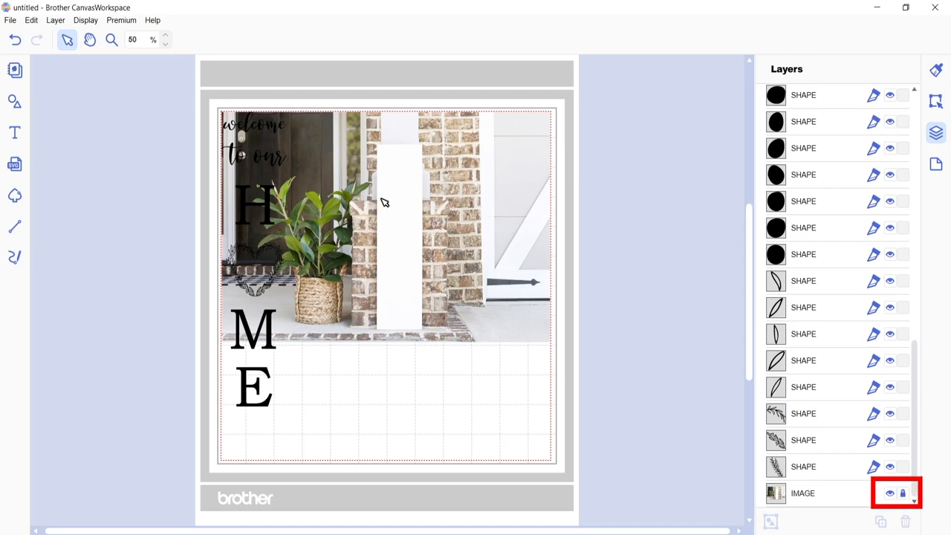
{"action": "mouse_move", "coordinate": [419, 179]}
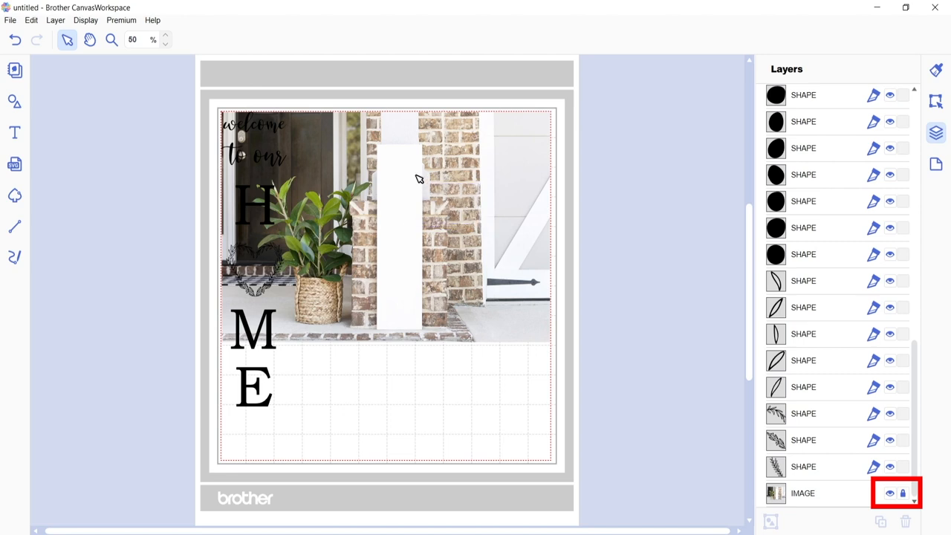
{"action": "mouse_move", "coordinate": [447, 242]}
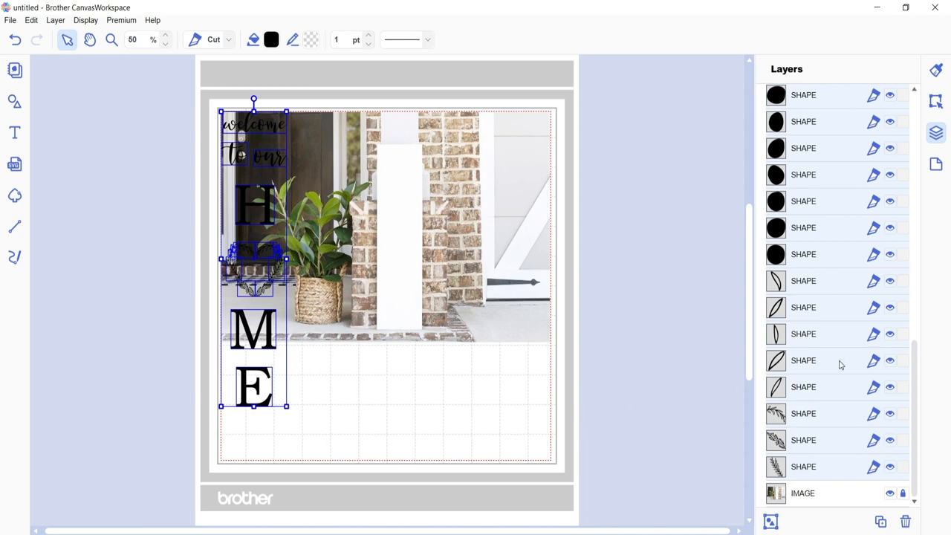
Step: Group the sign pieces, scale them down onto the white board, and zoom in
{"action": "right_click", "coordinate": [840, 364]}
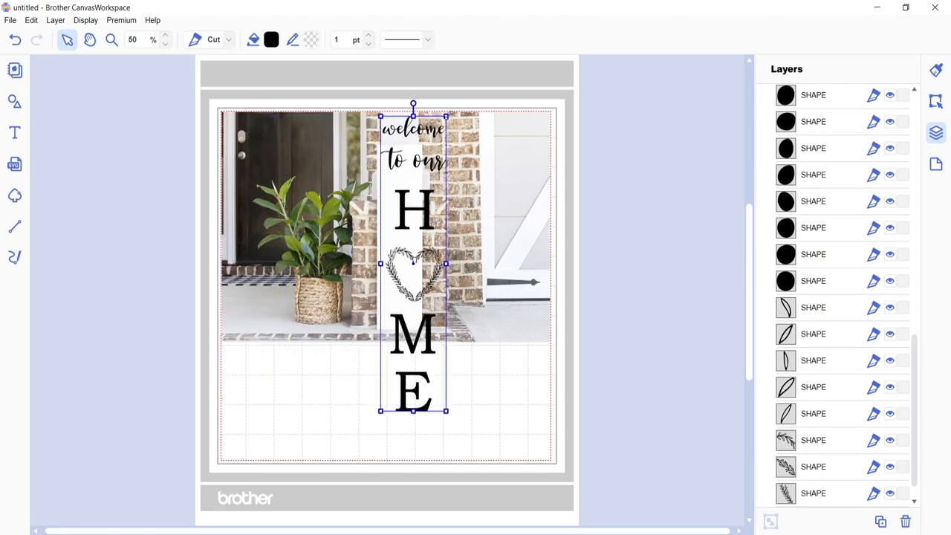
{"action": "left_click_drag", "start_coordinate": [413, 260], "coordinate": [399, 238]}
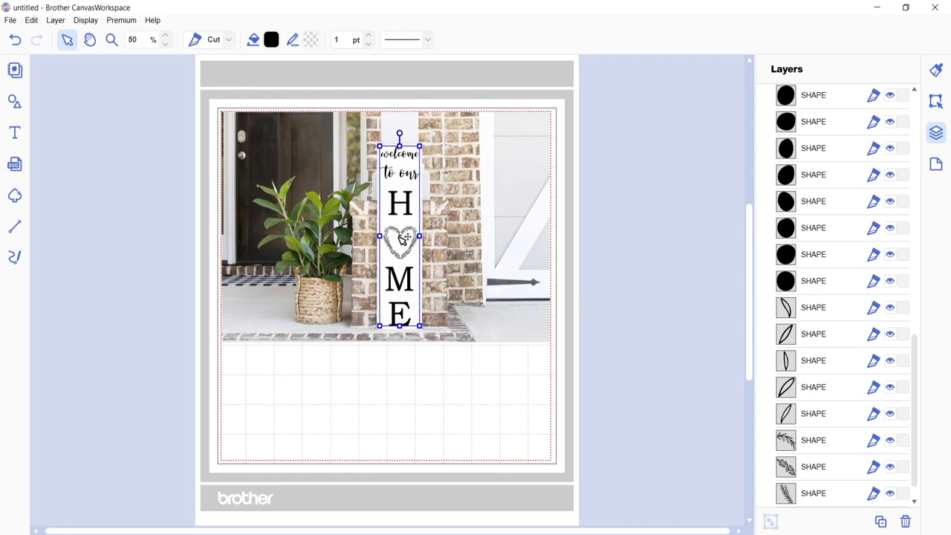
{"action": "left_click", "coordinate": [169, 36]}
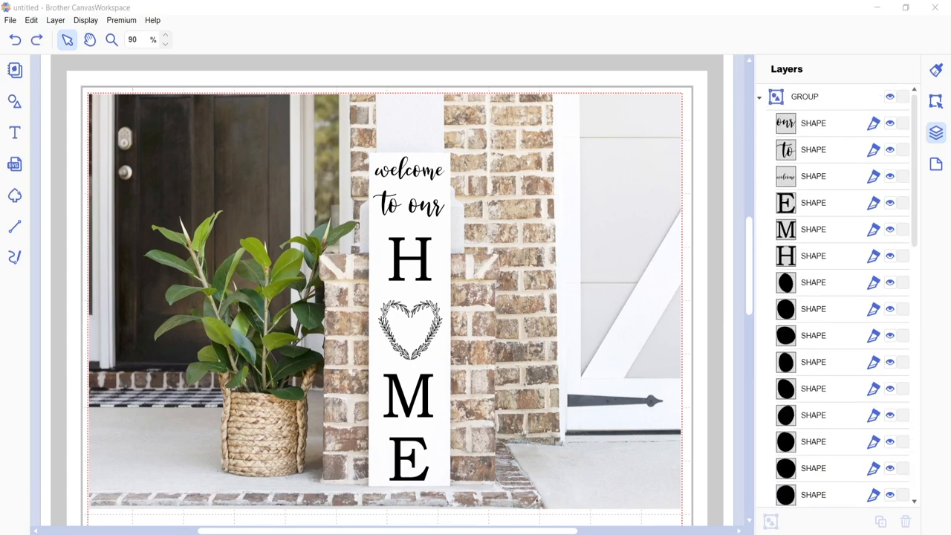
{"action": "mouse_move", "coordinate": [341, 251]}
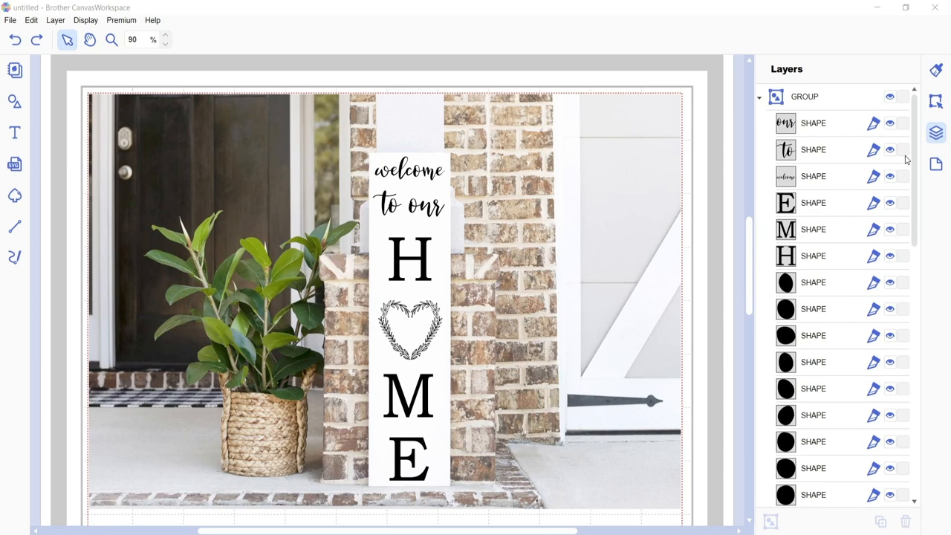
Step: Select all the leaf SHAPE layers together and bring up the fill Color Pallet
{"action": "scroll", "scroll_direction": "down", "scroll_amount": 3}
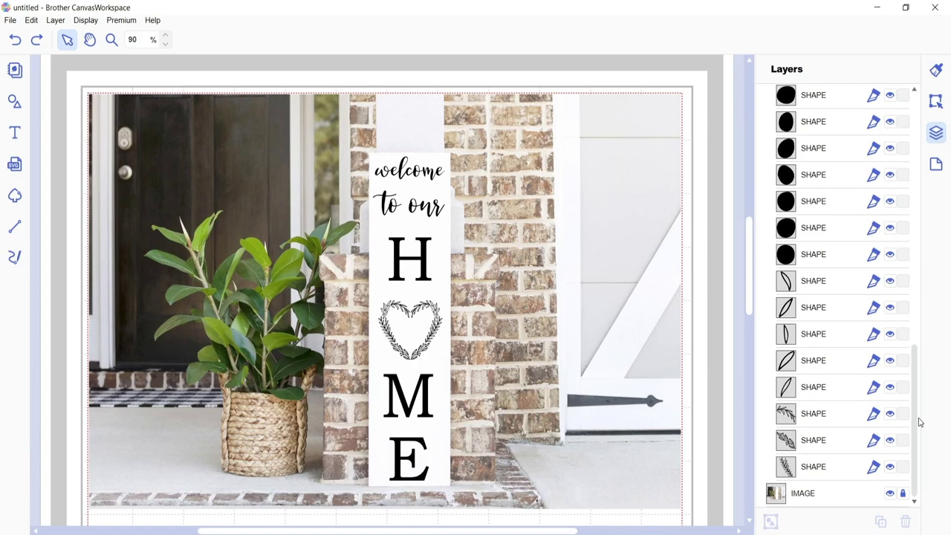
{"action": "left_click", "coordinate": [813, 466]}
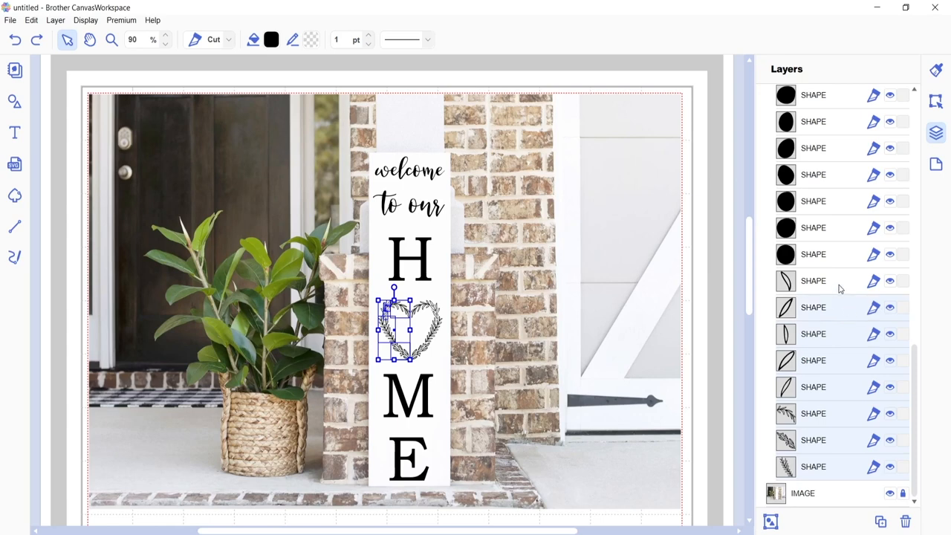
{"action": "mouse_move", "coordinate": [841, 291]}
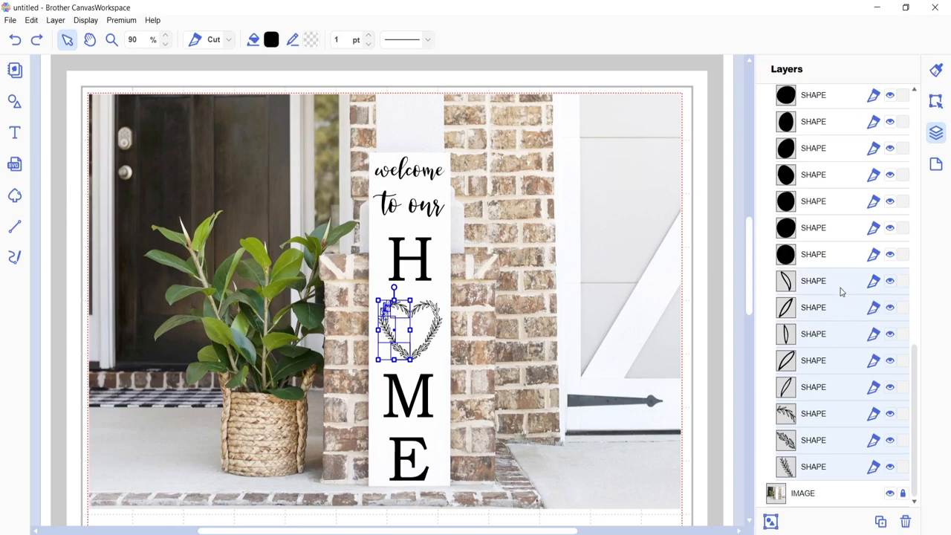
{"action": "scroll", "scroll_direction": "down", "scroll_amount": 3}
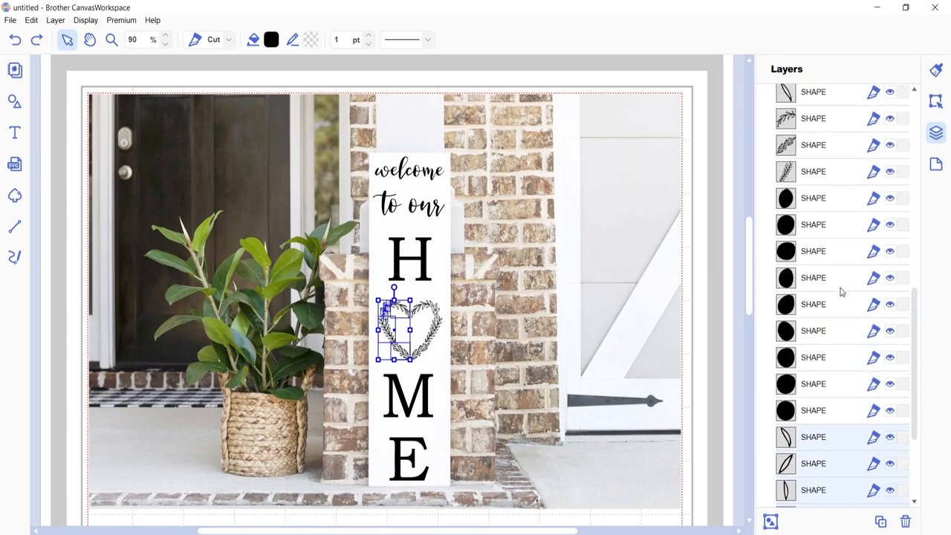
{"action": "scroll", "scroll_direction": "down", "scroll_amount": 3}
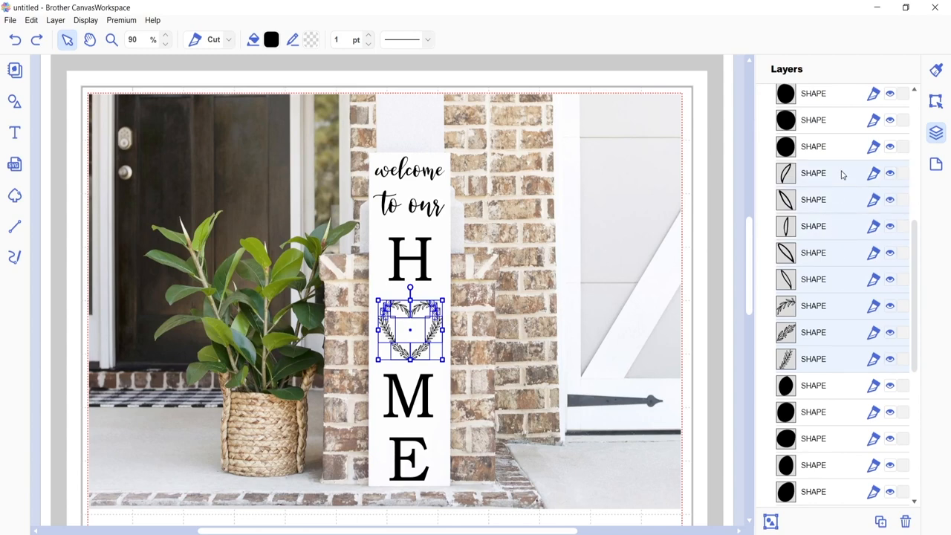
{"action": "left_click", "coordinate": [270, 40]}
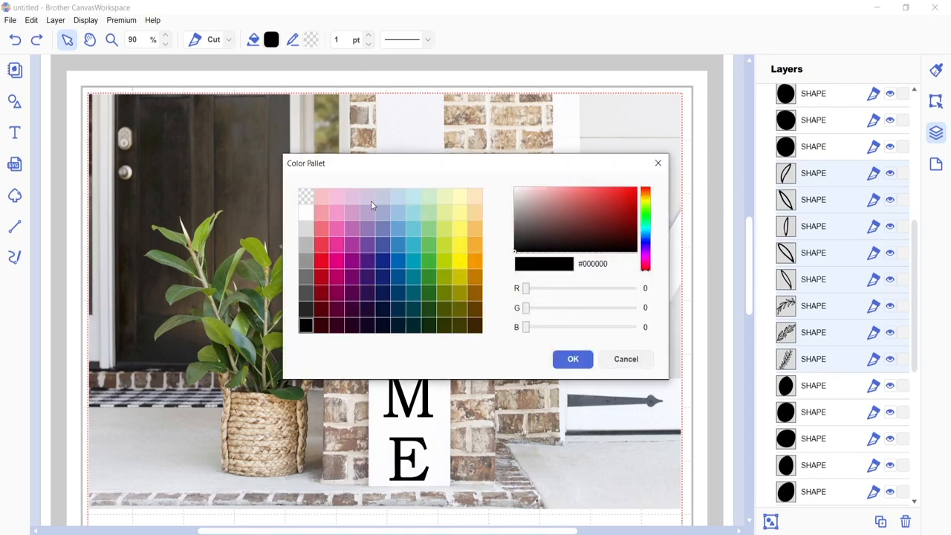
Step: Apply a green swatch from the Color Pallet to the leaves
{"action": "left_click", "coordinate": [430, 281]}
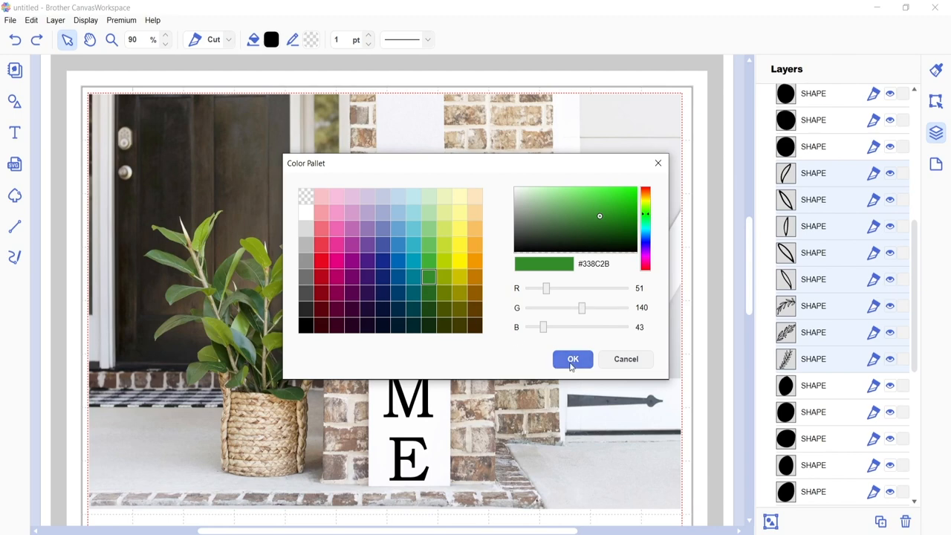
{"action": "left_click", "coordinate": [572, 359]}
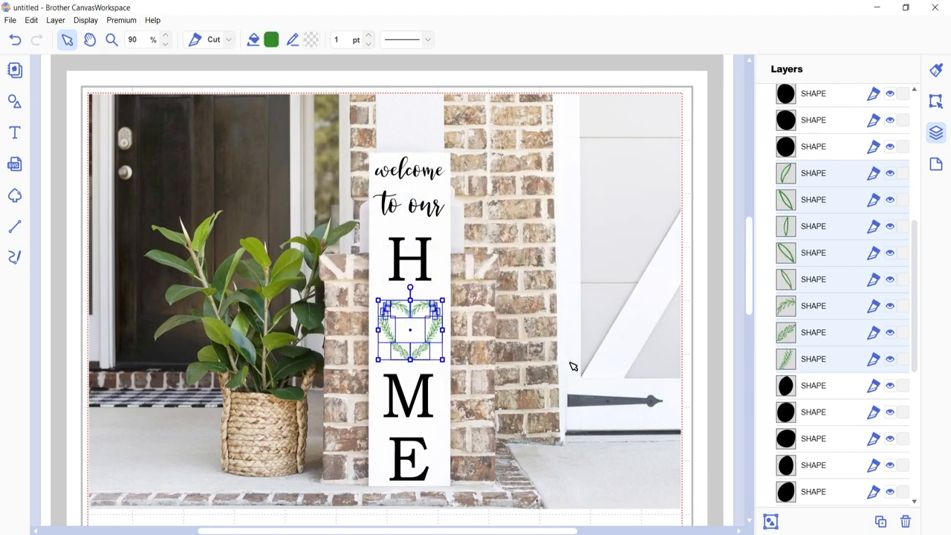
{"action": "mouse_move", "coordinate": [168, 40]}
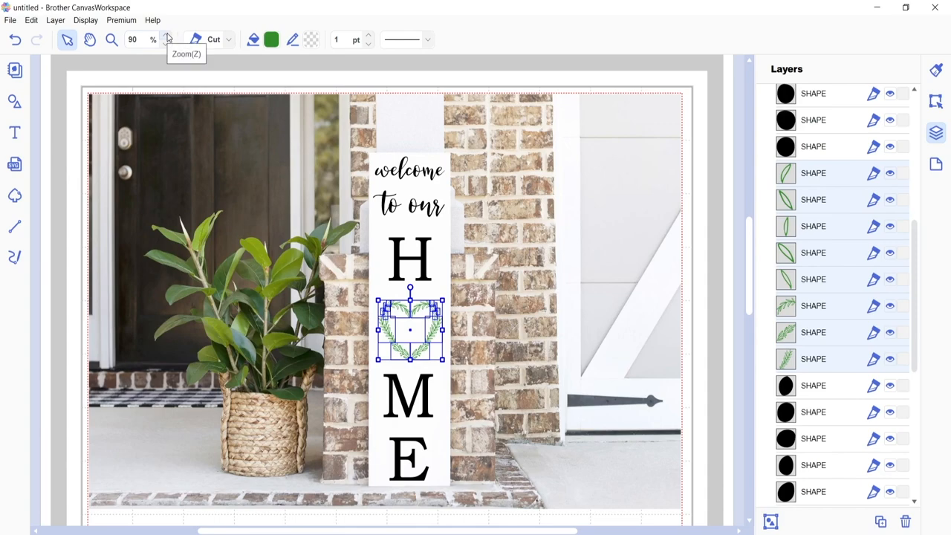
Step: Zoom to 240% and scroll to centre the heart between the H and M
{"action": "left_click", "coordinate": [167, 36]}
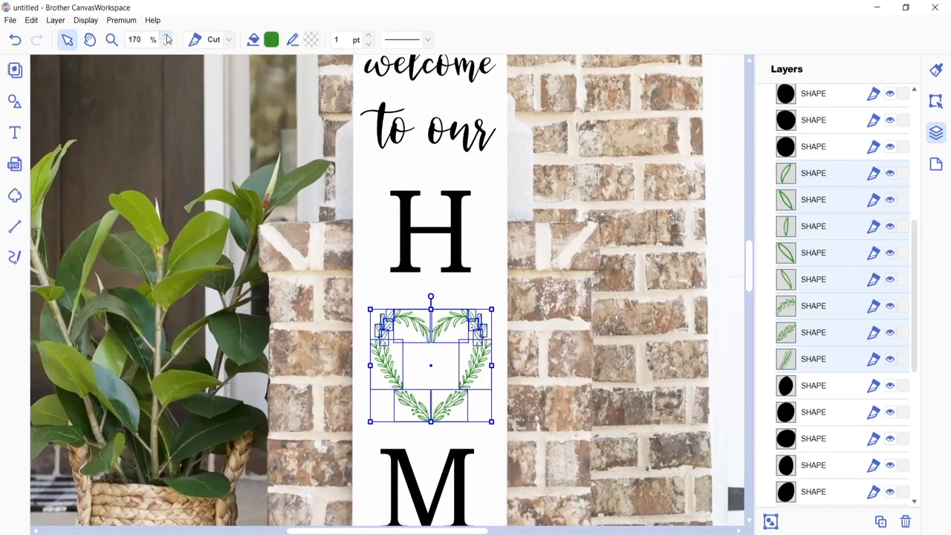
{"action": "left_click", "coordinate": [167, 36]}
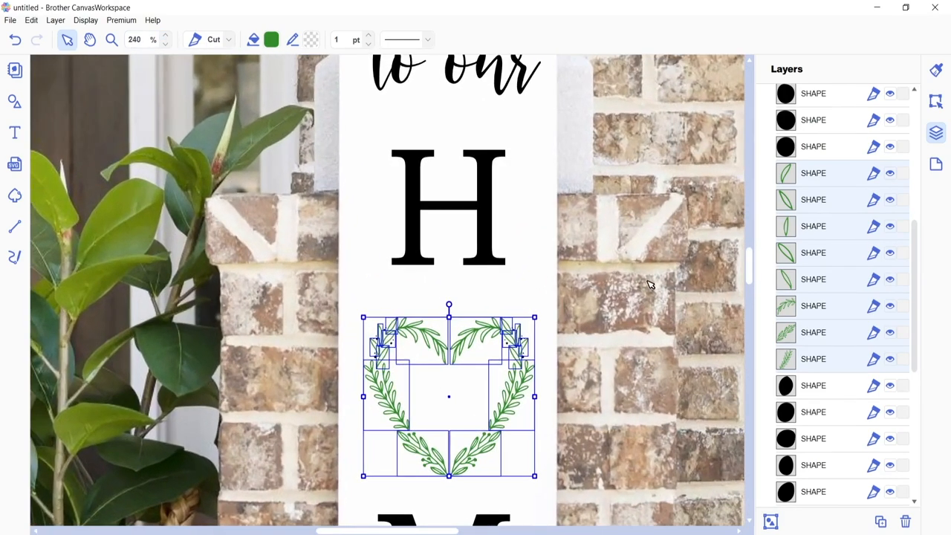
{"action": "scroll", "scroll_direction": "down", "scroll_amount": 3}
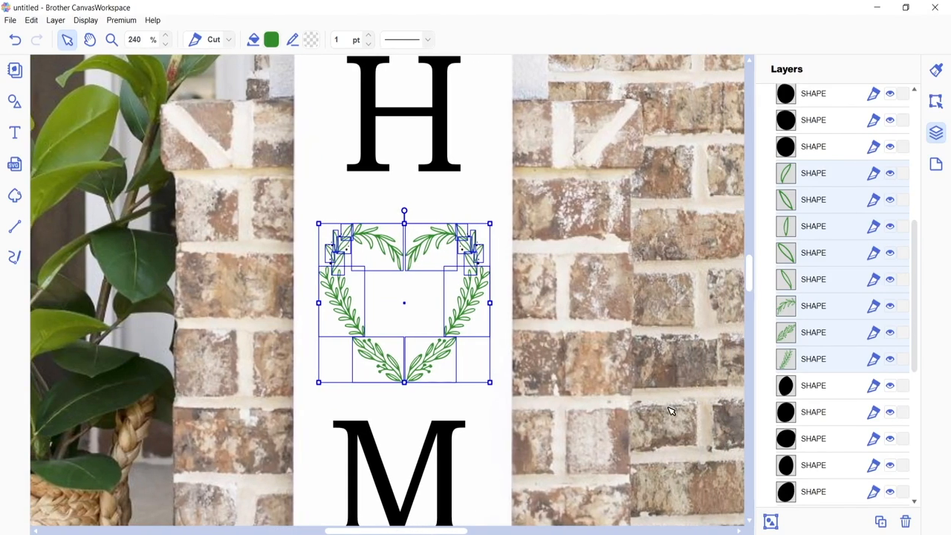
{"action": "mouse_move", "coordinate": [846, 226]}
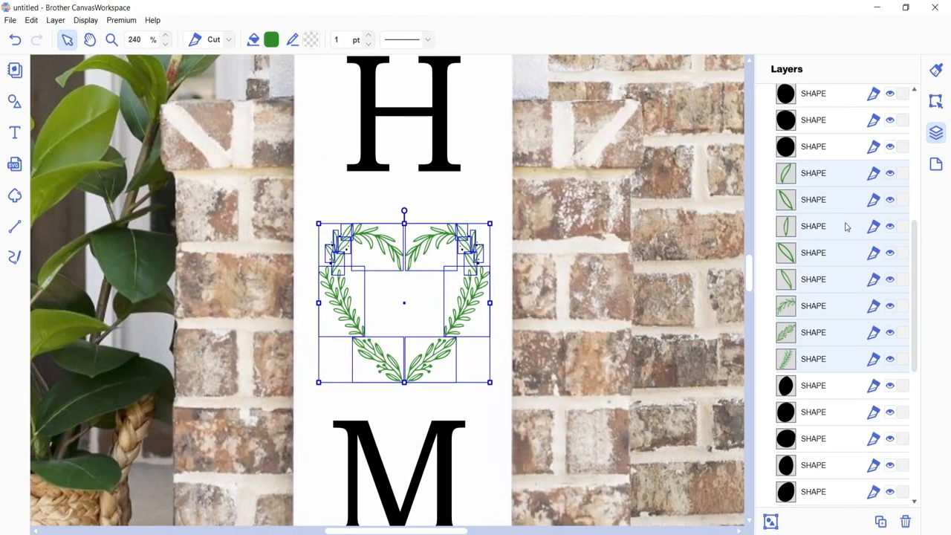
Step: Group the selected leaf shapes and rename the group 'Leaves'
{"action": "right_click", "coordinate": [845, 227]}
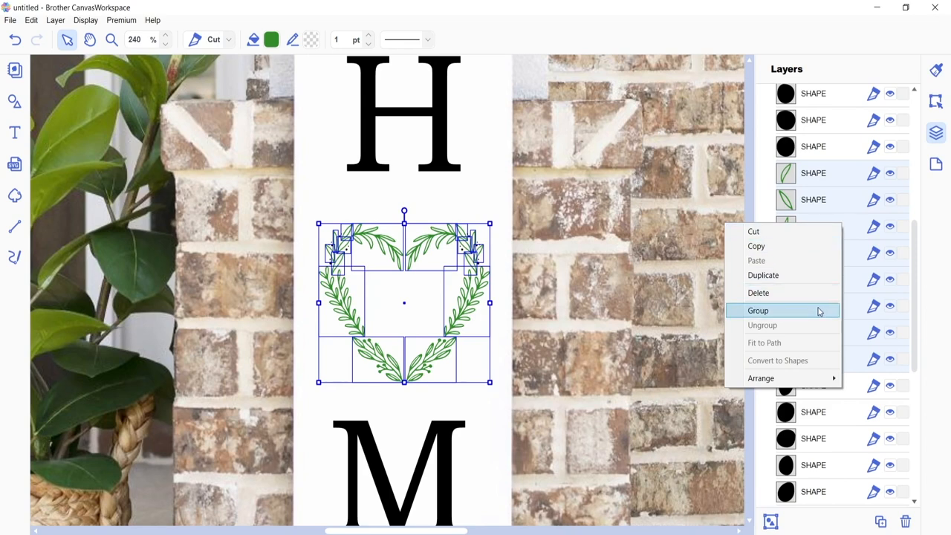
{"action": "left_click", "coordinate": [757, 310]}
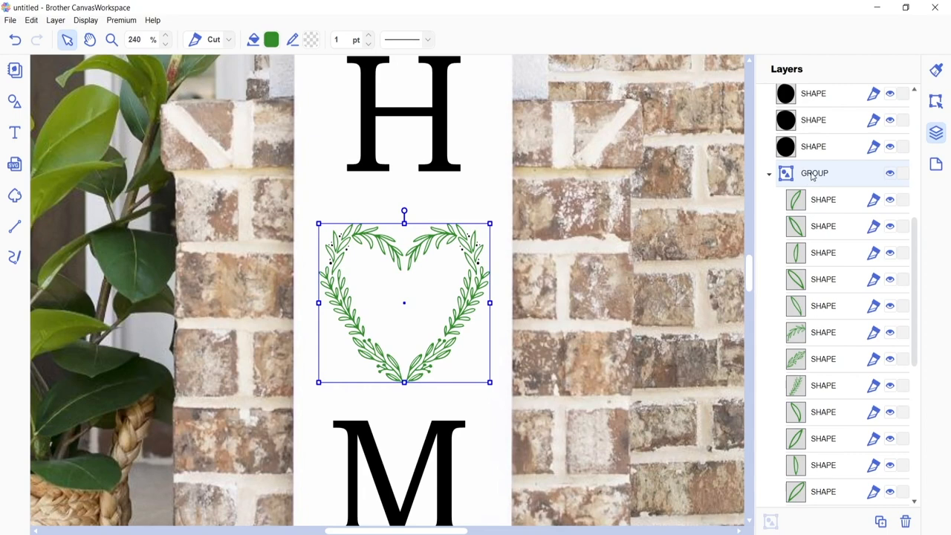
{"action": "double_click", "coordinate": [813, 173]}
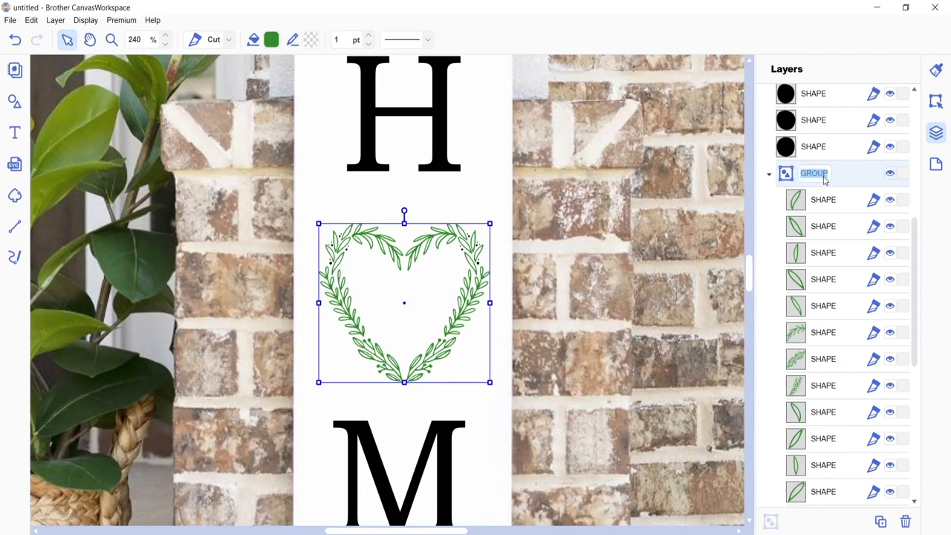
{"action": "type", "text": "Leaves"}
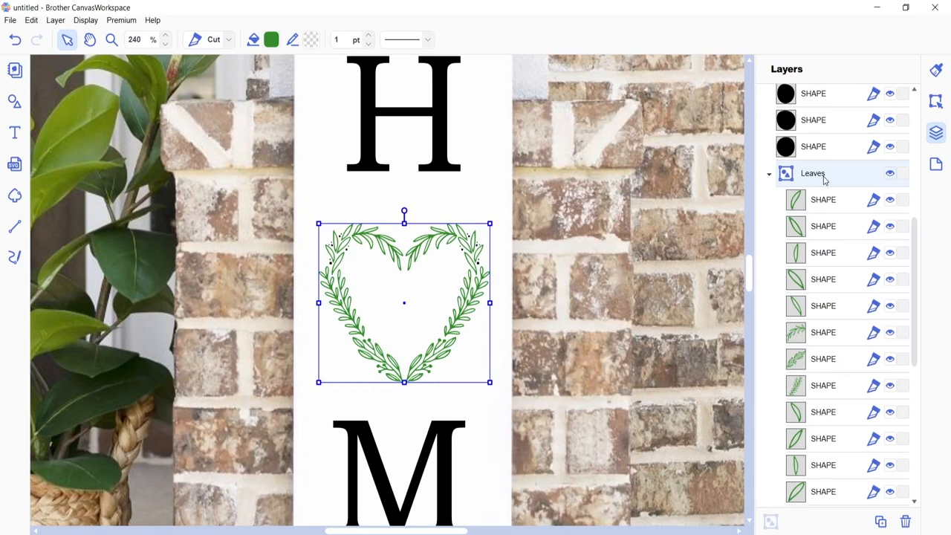
{"action": "mouse_move", "coordinate": [829, 178]}
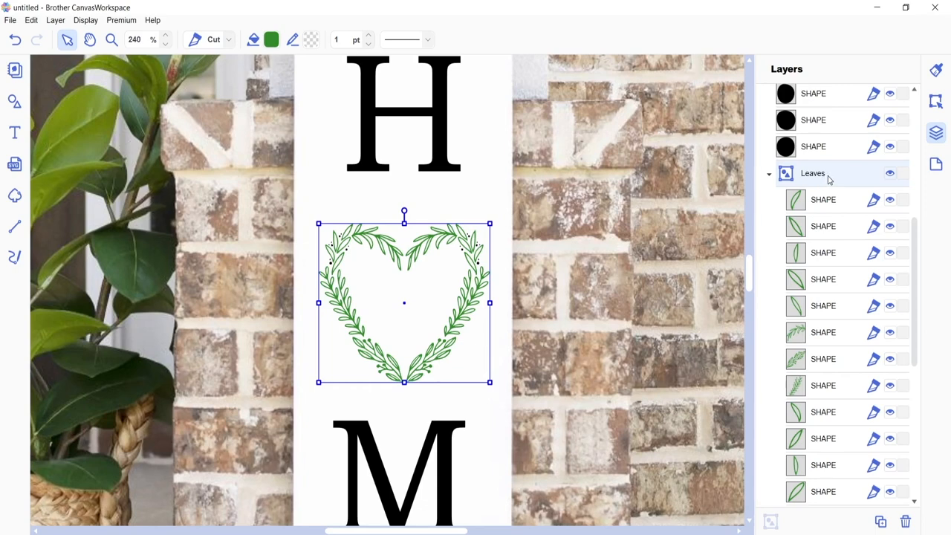
{"action": "left_click", "coordinate": [769, 173]}
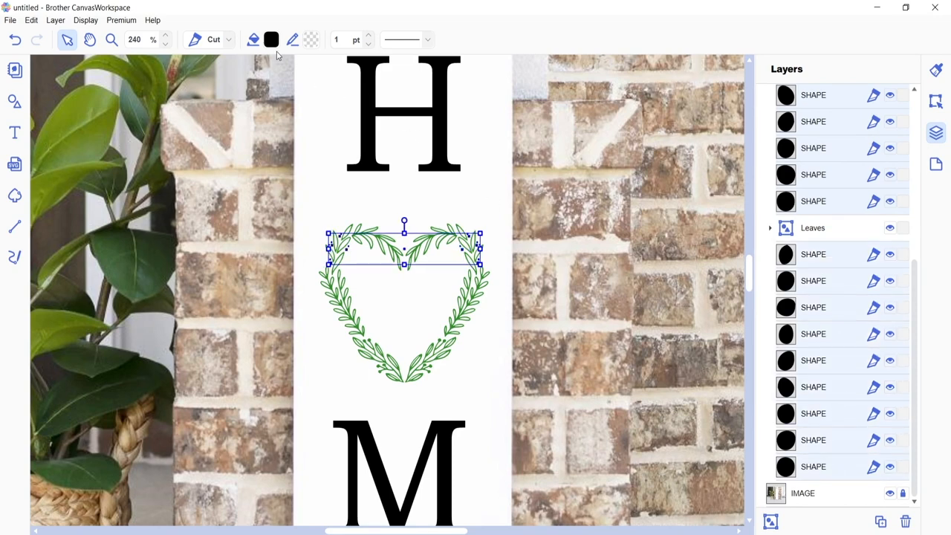
Step: Fill the berry shapes red and collapse the Berries group
{"action": "left_click", "coordinate": [270, 39]}
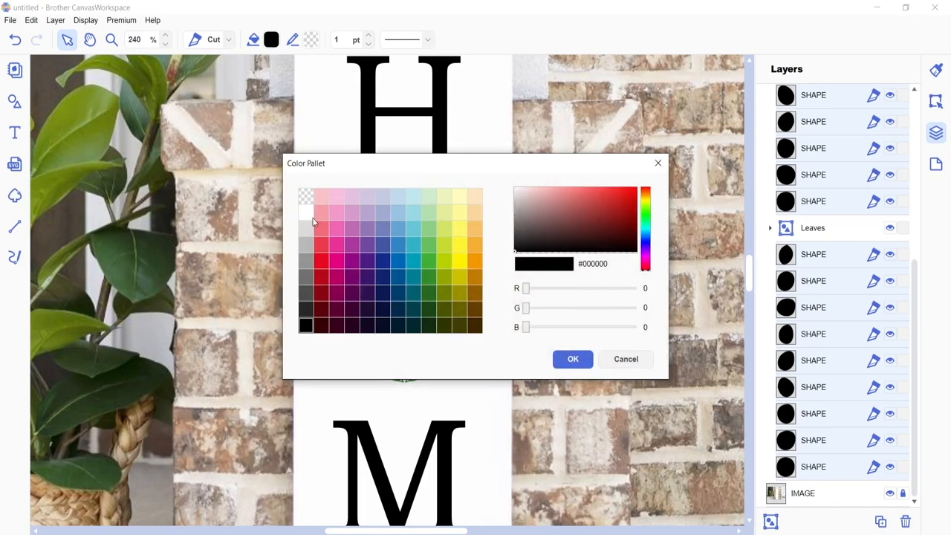
{"action": "left_click", "coordinate": [573, 359]}
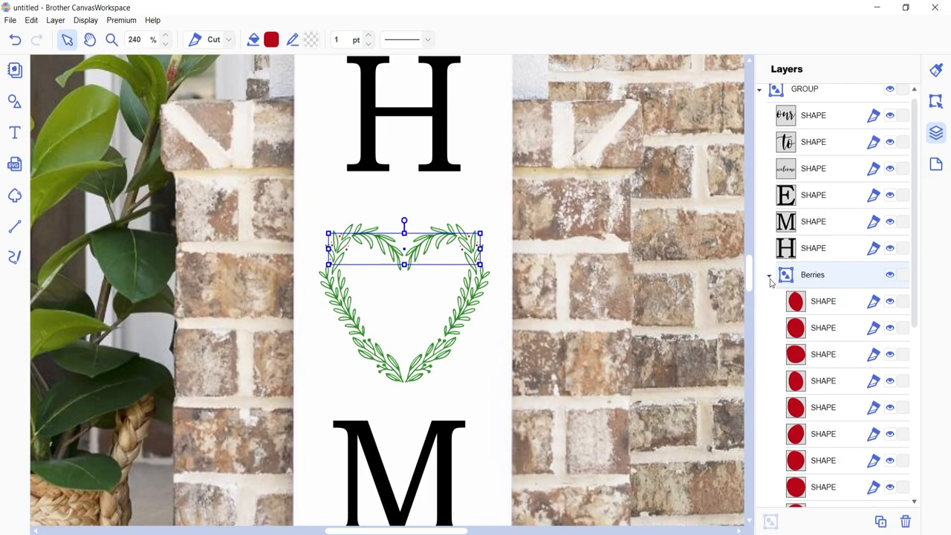
{"action": "left_click", "coordinate": [769, 274]}
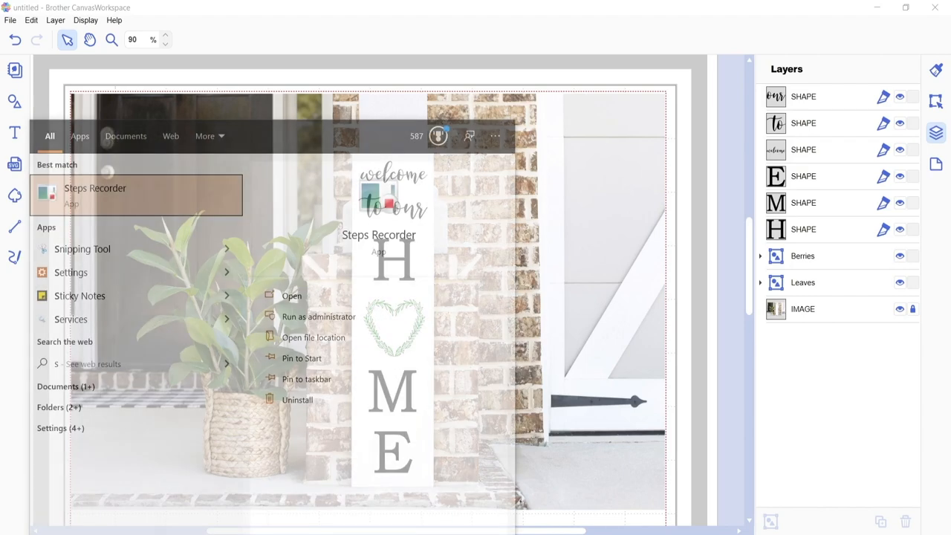
Step: Search the Start menu for 'snip' to bring up the Snipping Tool
{"action": "type", "text": "snip"}
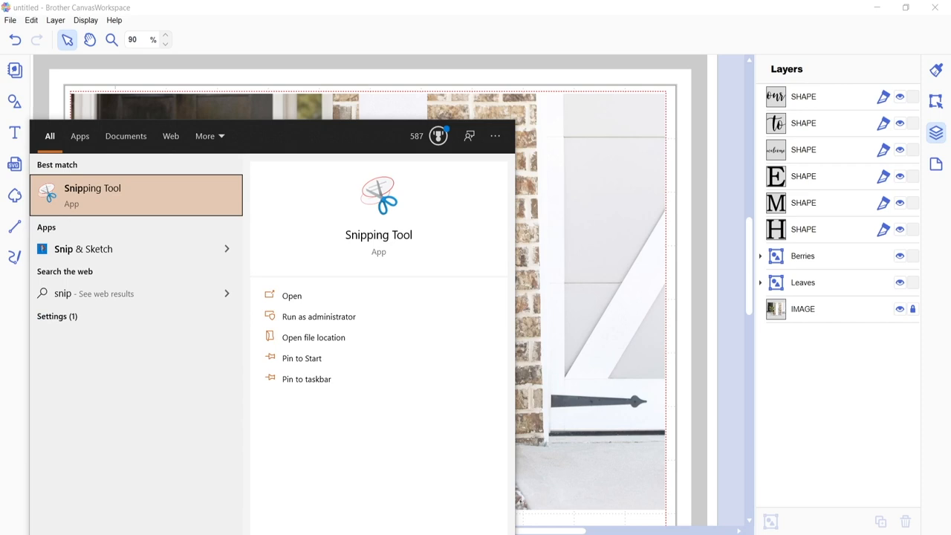
{"action": "mouse_move", "coordinate": [226, 206]}
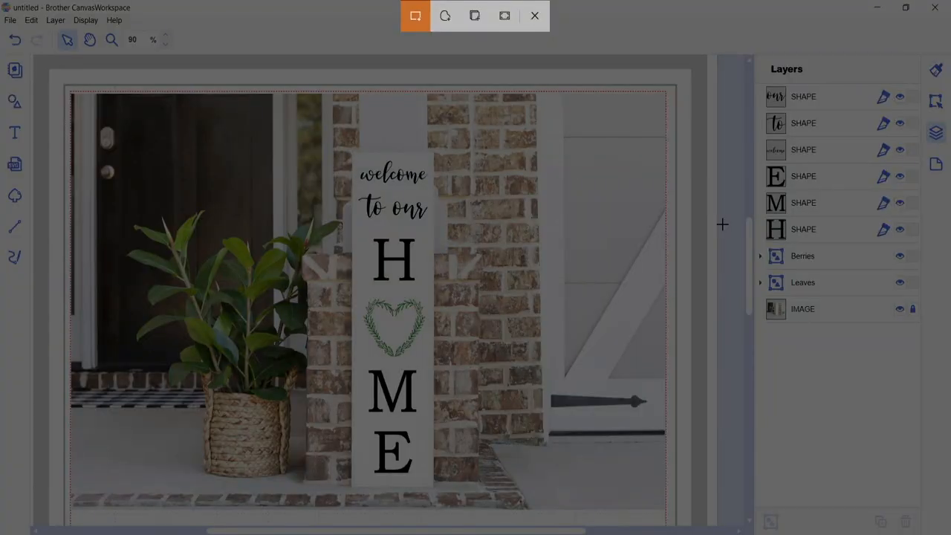
{"action": "mouse_move", "coordinate": [70, 92]}
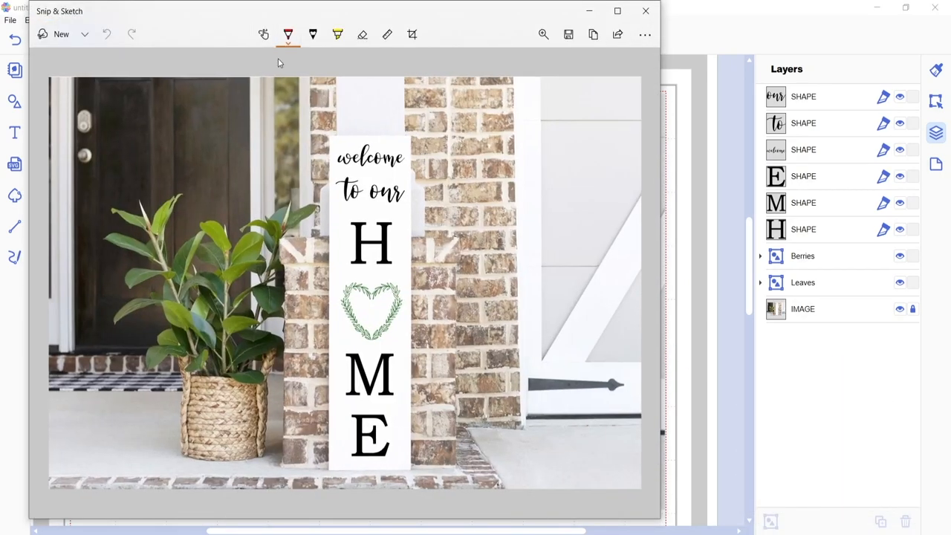
Step: Save the capture to the Desktop as 'Vertical Porch Sign Mock Up' JPG and open it in Photos
{"action": "left_click", "coordinate": [412, 34]}
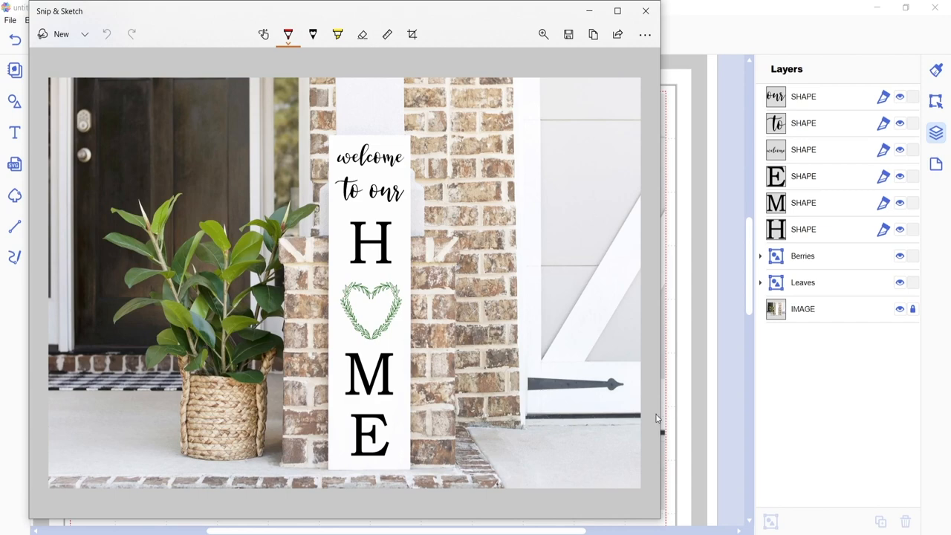
{"action": "left_click", "coordinate": [568, 34]}
{"action": "type", "text": "Vertical Porch Sign Mock Up"}
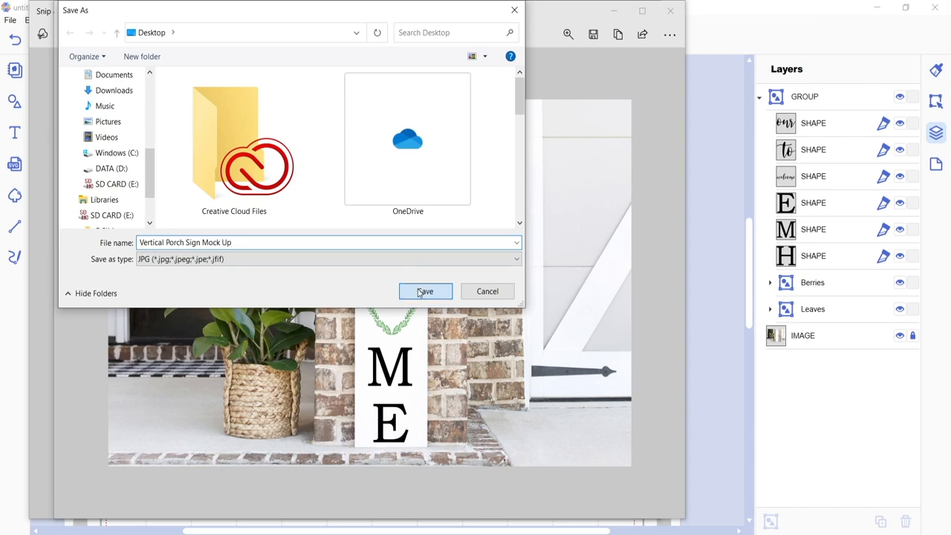
{"action": "left_click", "coordinate": [425, 290]}
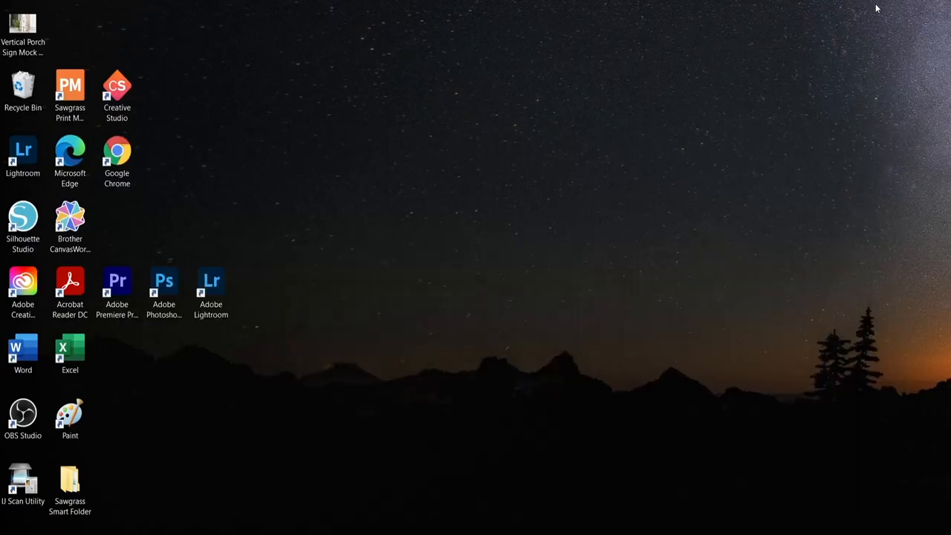
{"action": "double_click", "coordinate": [22, 19]}
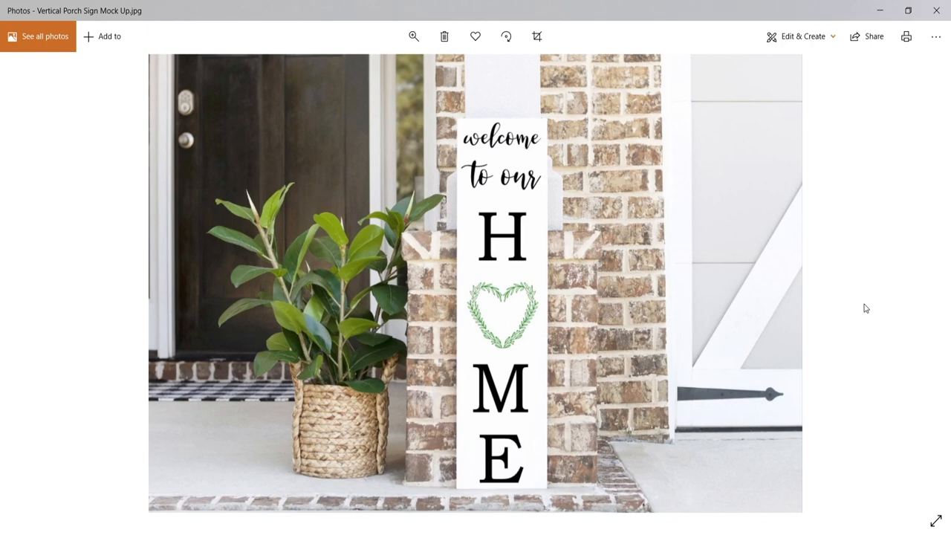